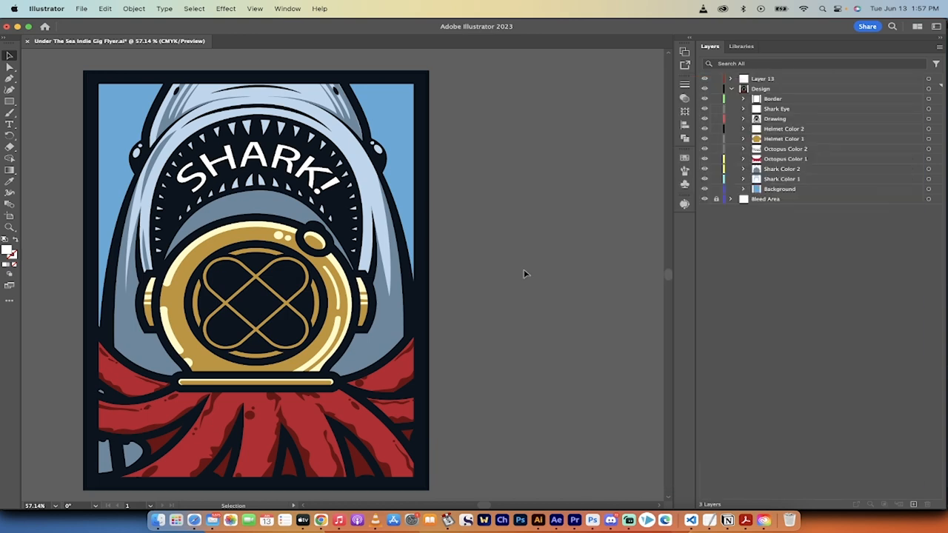
{"action": "mouse_move", "coordinate": [459, 253]}
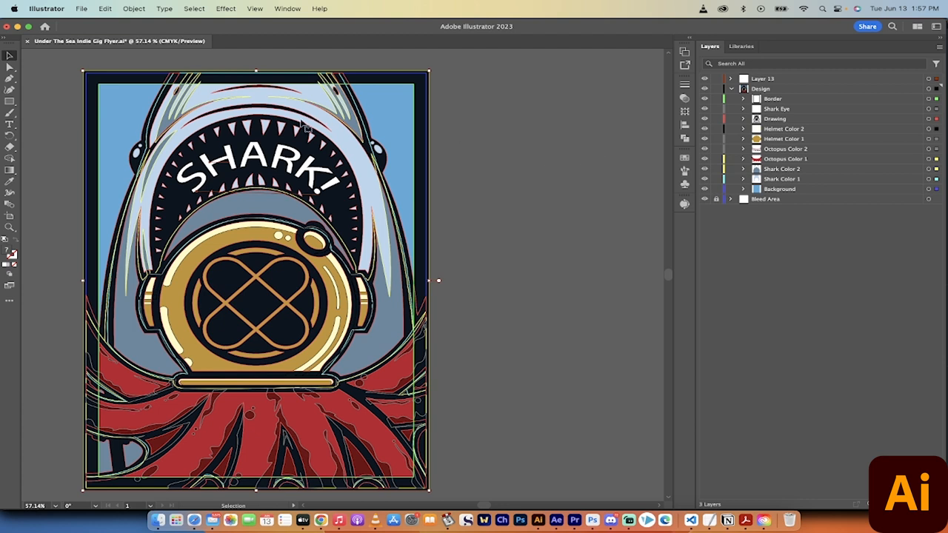
{"action": "mouse_move", "coordinate": [285, 163]}
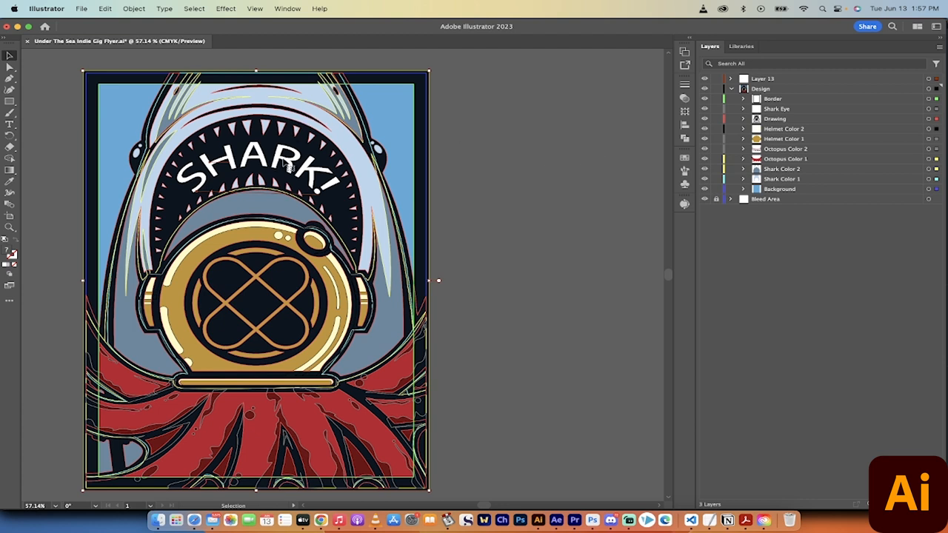
Launch Generative Recolor (Beta) from the Edit Colors menu for the selected flyer.
{"action": "left_click", "coordinate": [104, 8]}
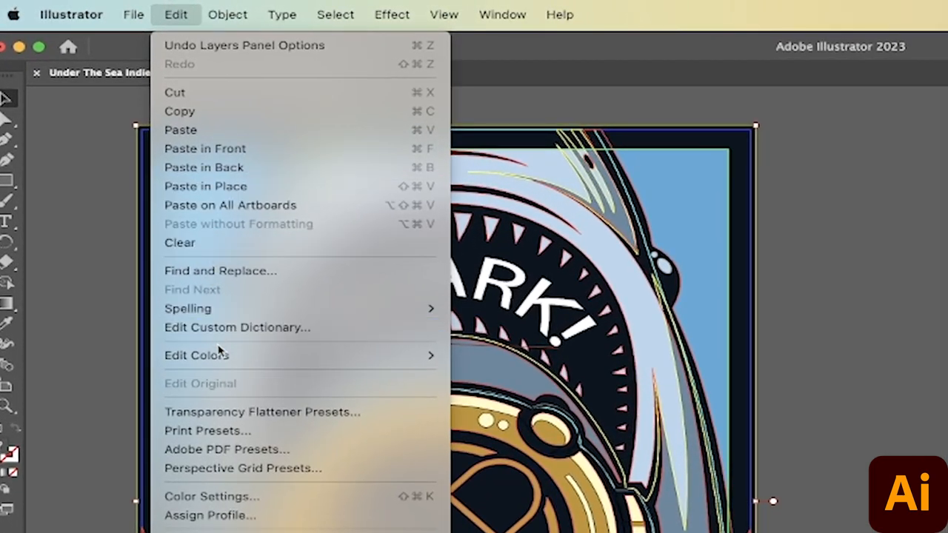
{"action": "mouse_move", "coordinate": [197, 354]}
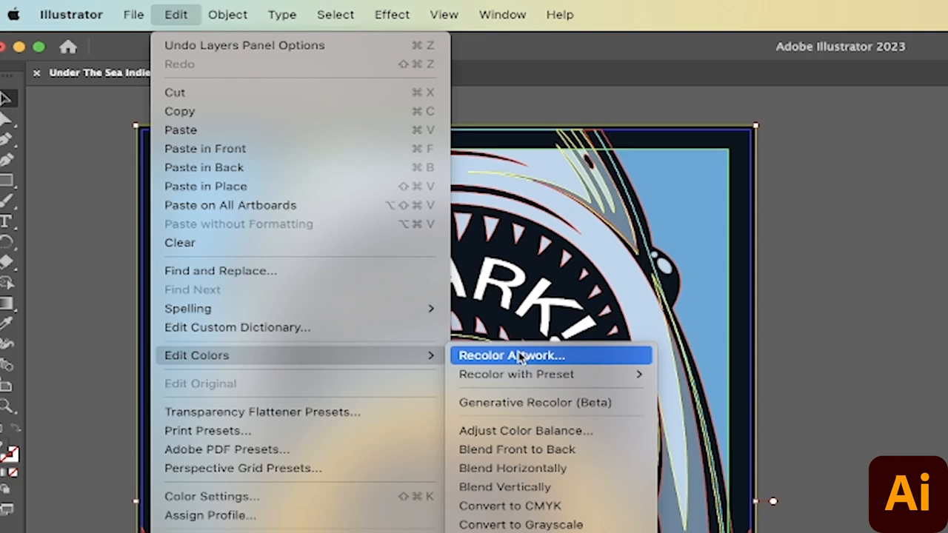
{"action": "mouse_move", "coordinate": [536, 402]}
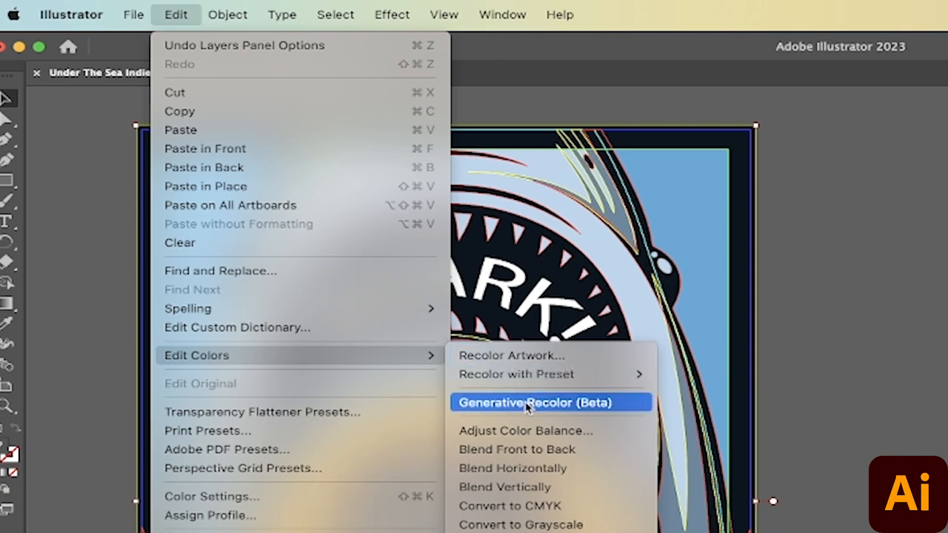
{"action": "left_click", "coordinate": [535, 402]}
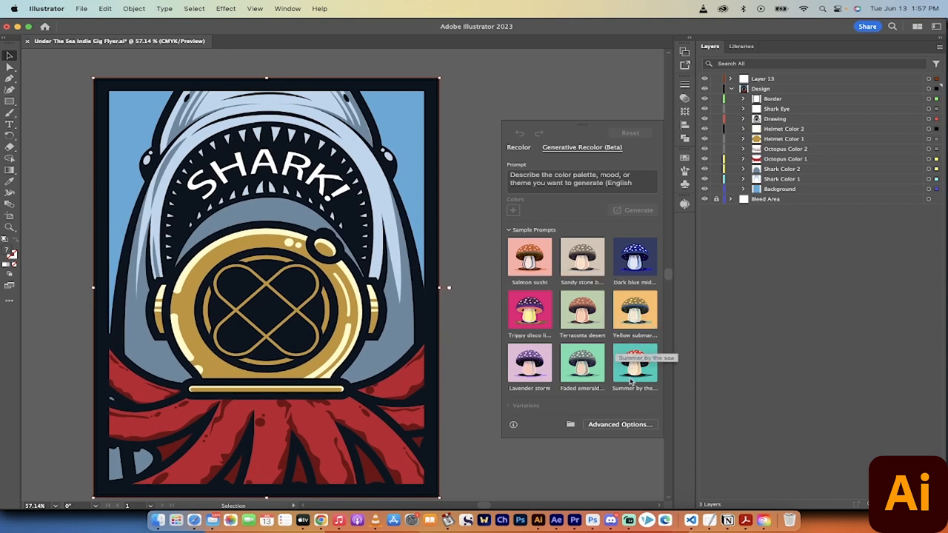
Generate 'Summer by the sea' variations, apply the teal one, and begin editing the prompt.
{"action": "left_click", "coordinate": [634, 363]}
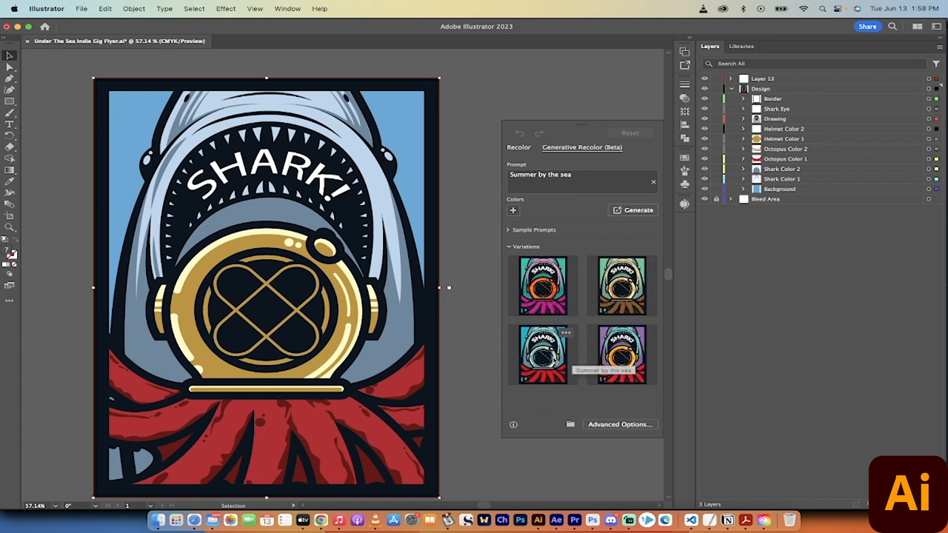
{"action": "left_click", "coordinate": [543, 355]}
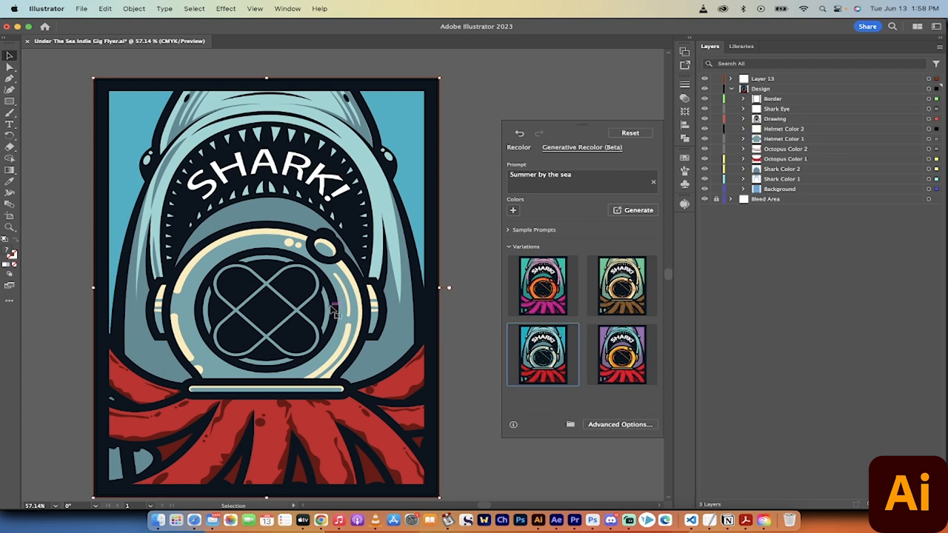
{"action": "mouse_move", "coordinate": [441, 251]}
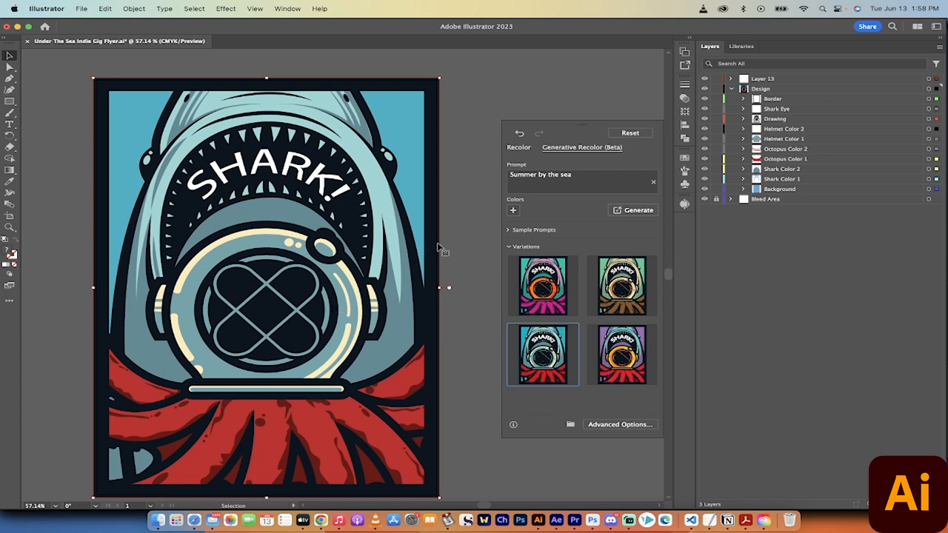
{"action": "left_click", "coordinate": [582, 174]}
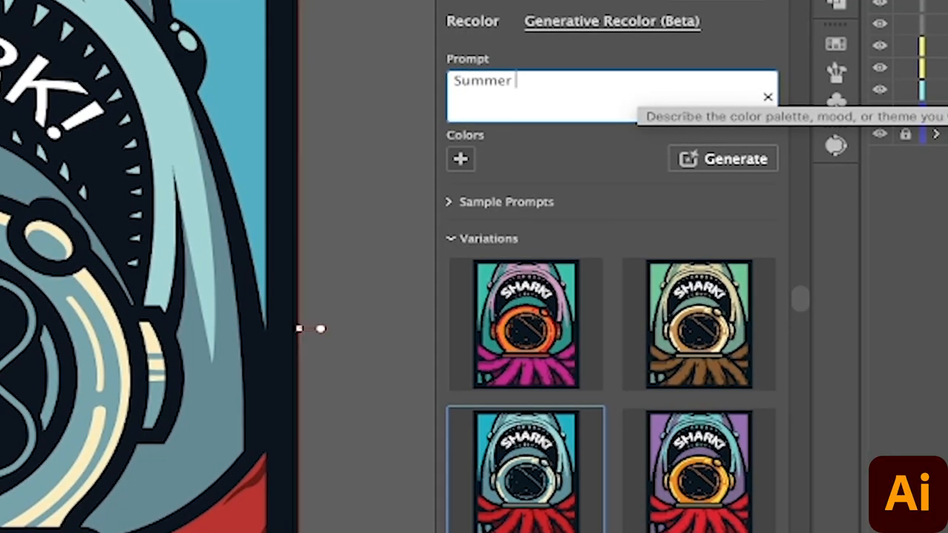
Generate variations for 'Summer fun with blue and red' and apply the top-right one.
{"action": "type", "text": "fun with blue and red"}
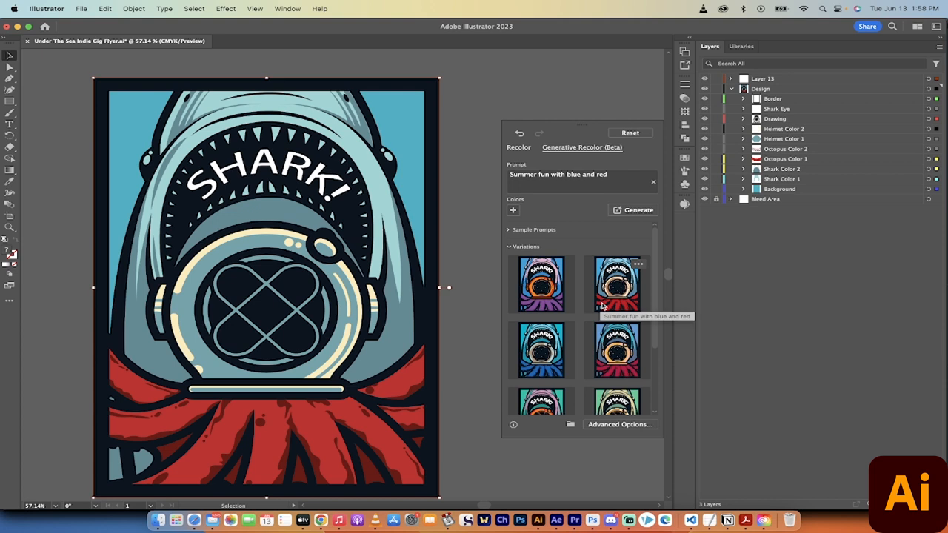
{"action": "mouse_move", "coordinate": [598, 311]}
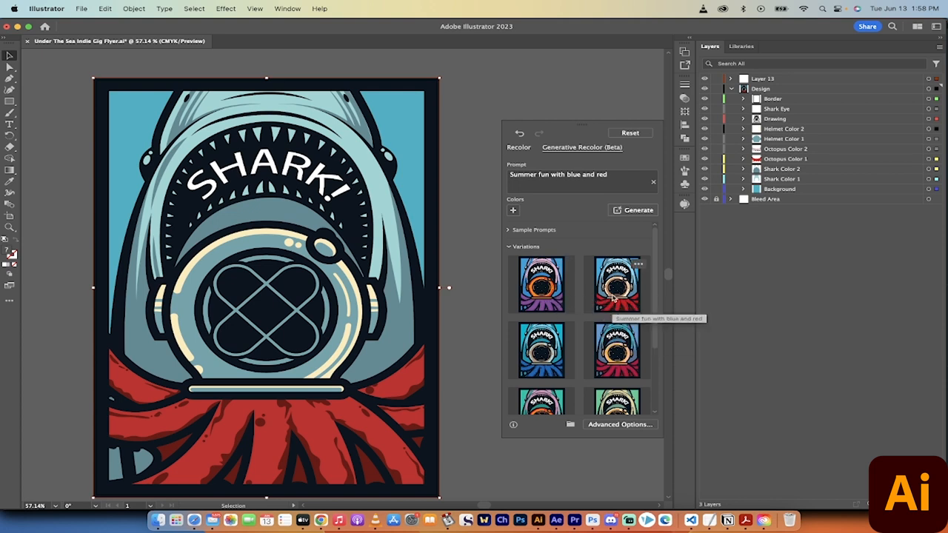
{"action": "left_click", "coordinate": [617, 284]}
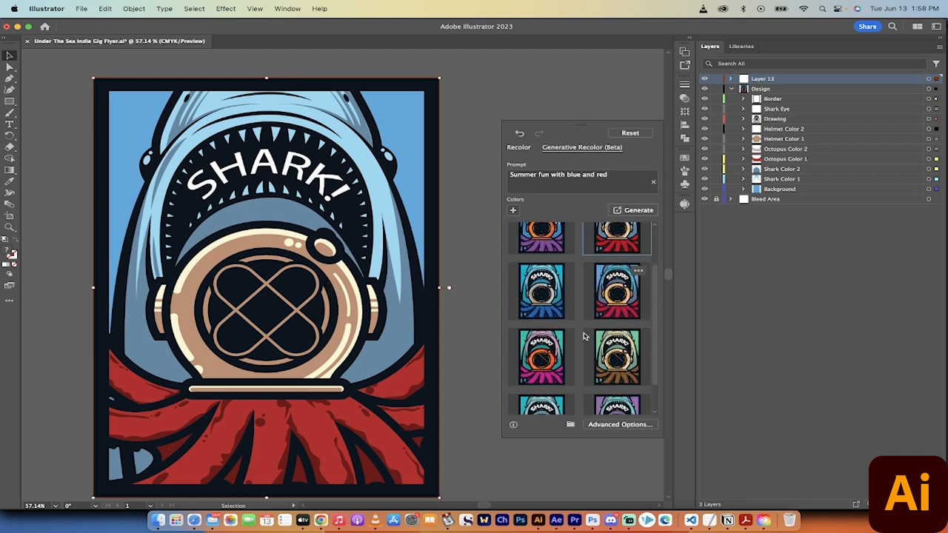
In Advanced Options, replace the helmet's tan swatch with bright orange.
{"action": "scroll", "scroll_direction": "down", "scroll_amount": 3}
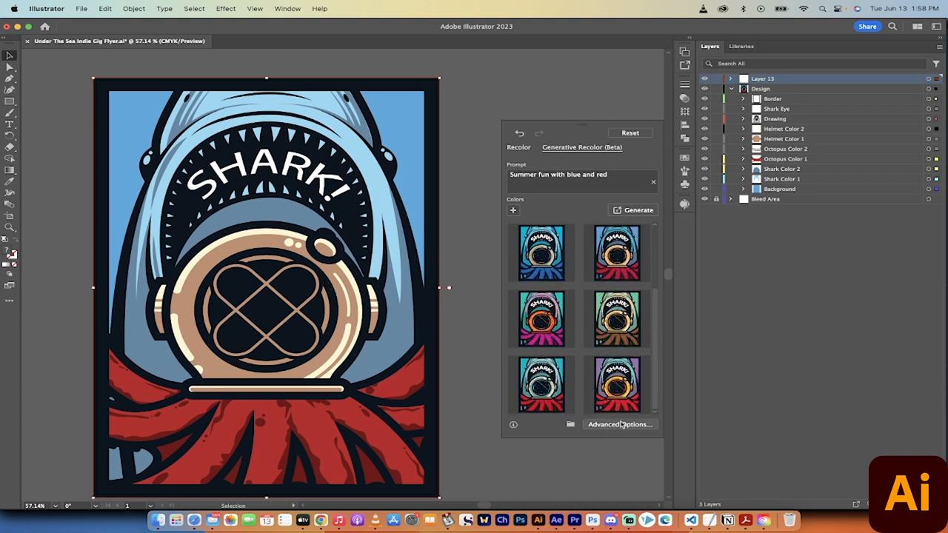
{"action": "left_click", "coordinate": [619, 425]}
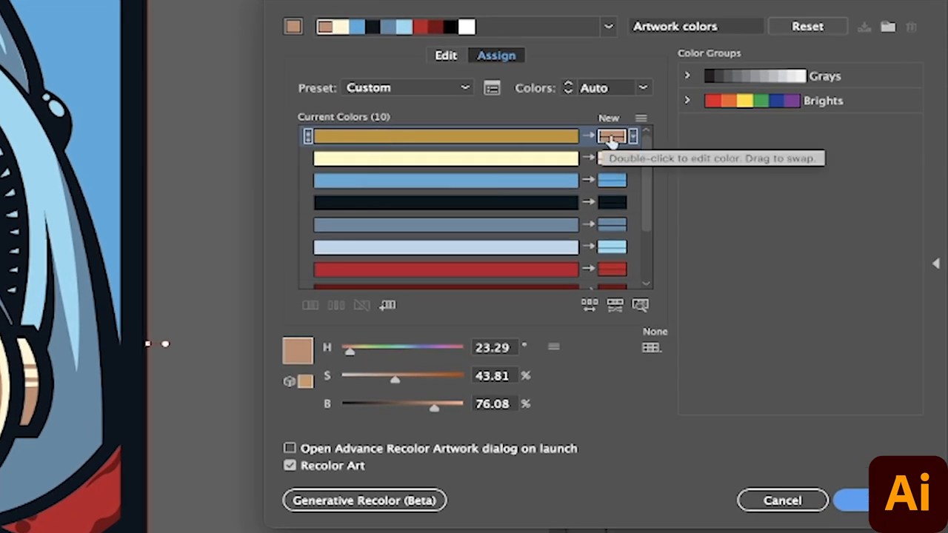
{"action": "double_click", "coordinate": [611, 136]}
{"action": "type", "text": "FF5B00"}
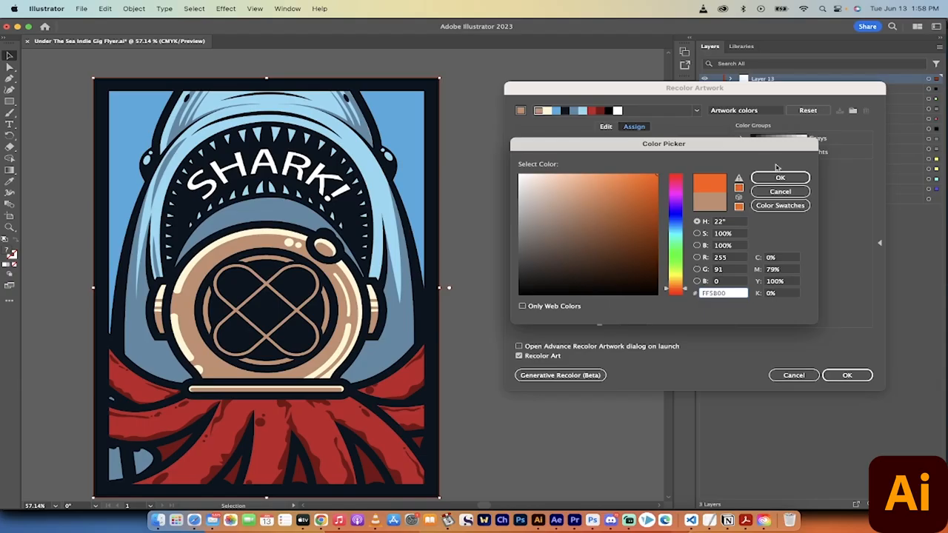
{"action": "left_click", "coordinate": [781, 177]}
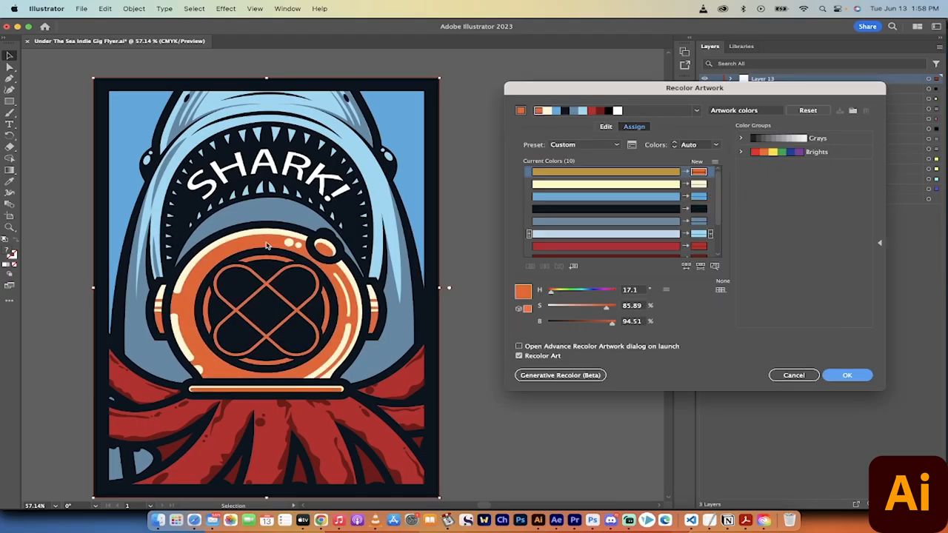